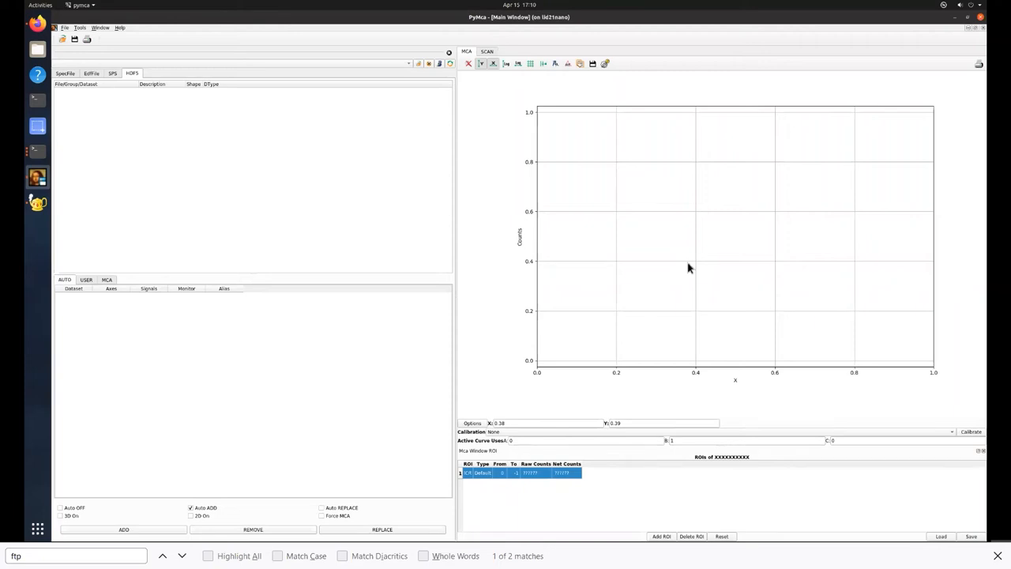
mouse_move(688, 268)
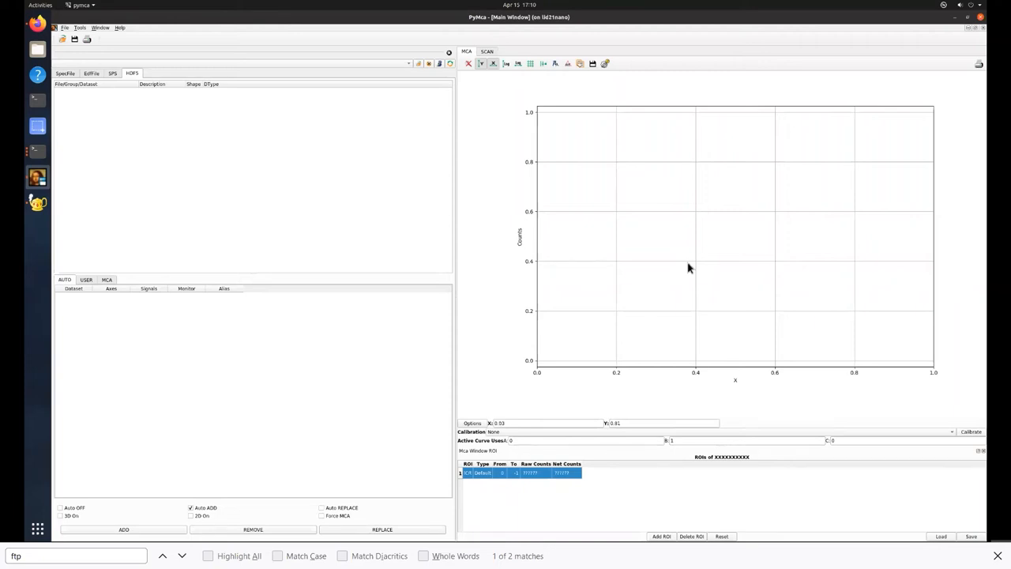
- Browse the Tools menu toward the RGB Correlator entry
left_click(79, 29)
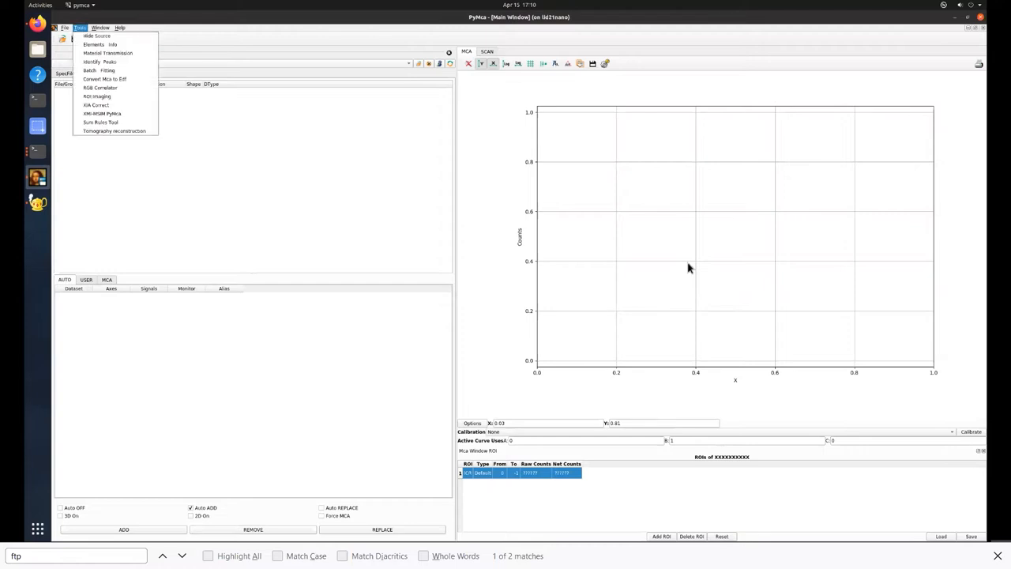
mouse_move(99, 88)
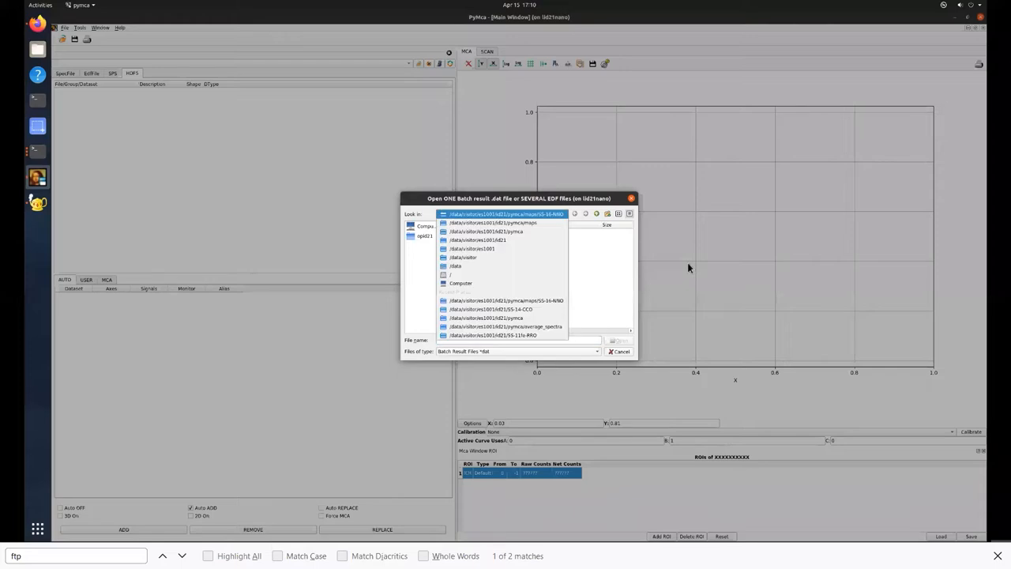
- Browse into the pymca maps folder, show All Files, and load the fitted .h5 results file
left_click(487, 230)
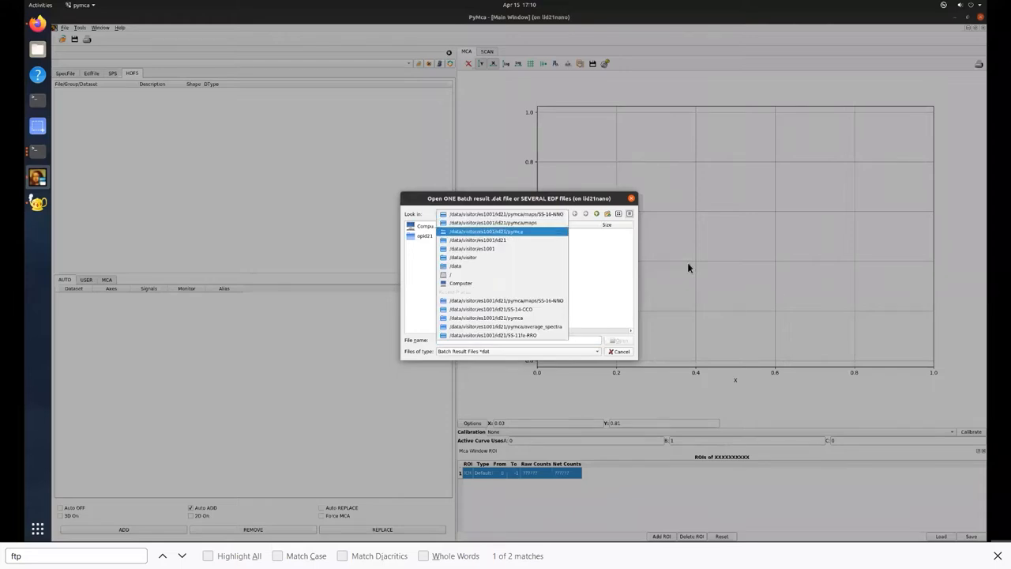
double_click(499, 231)
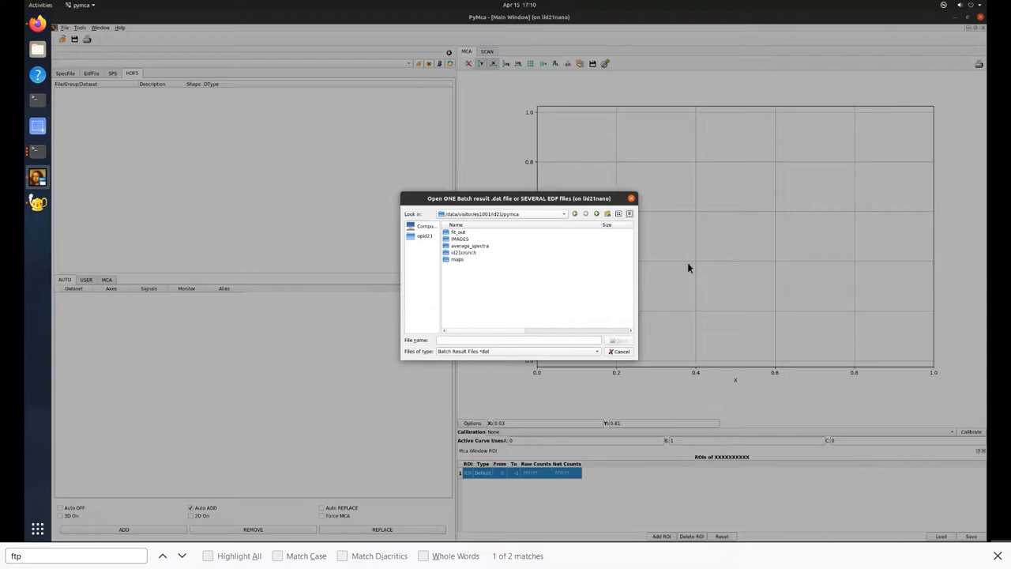
double_click(458, 259)
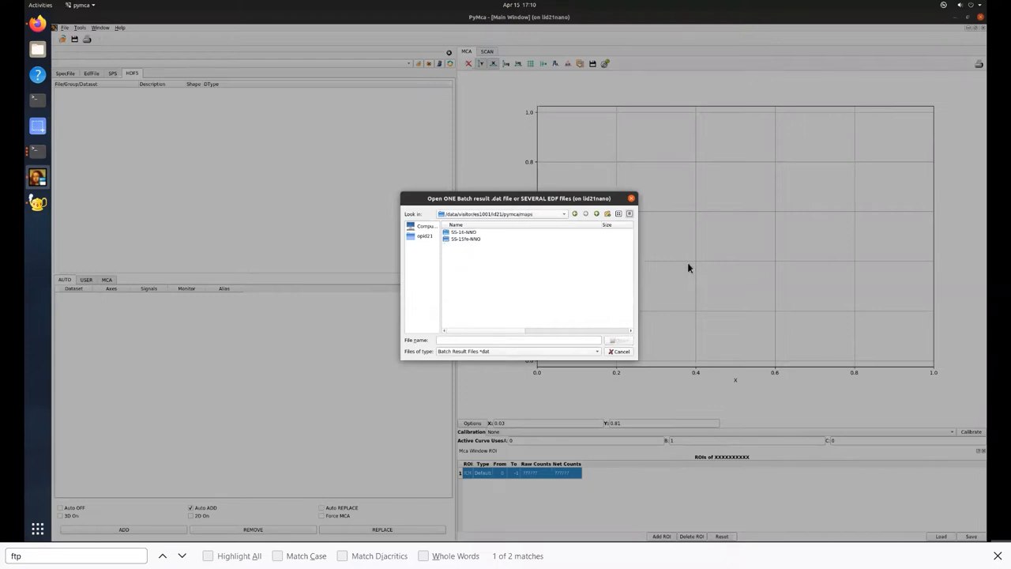
left_click(518, 351)
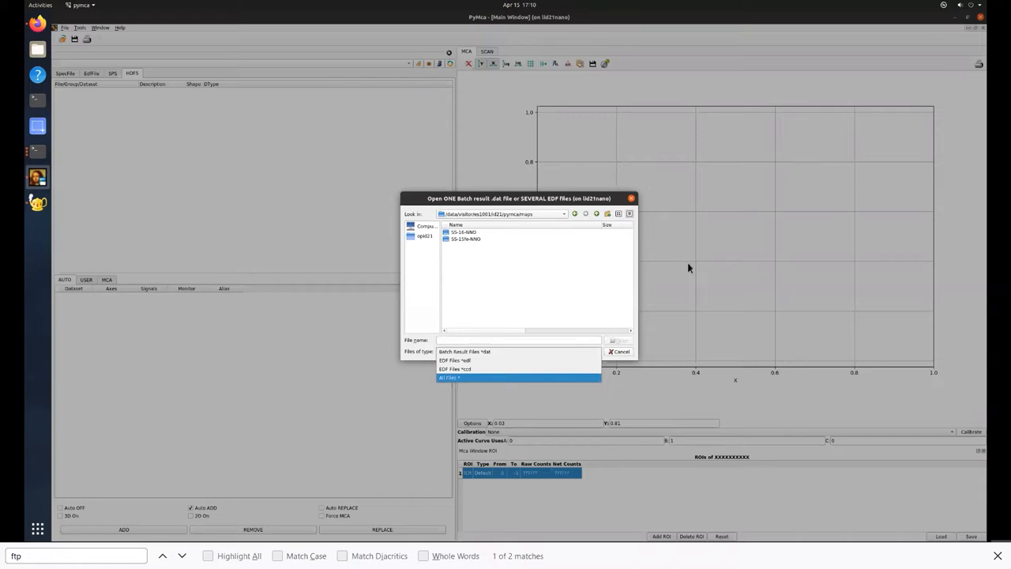
left_click(448, 378)
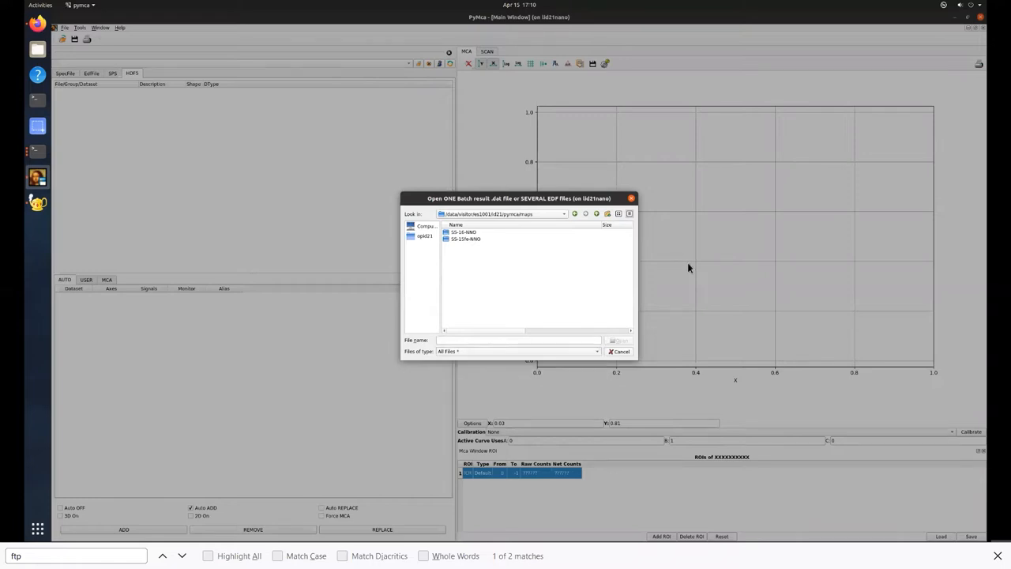
double_click(468, 231)
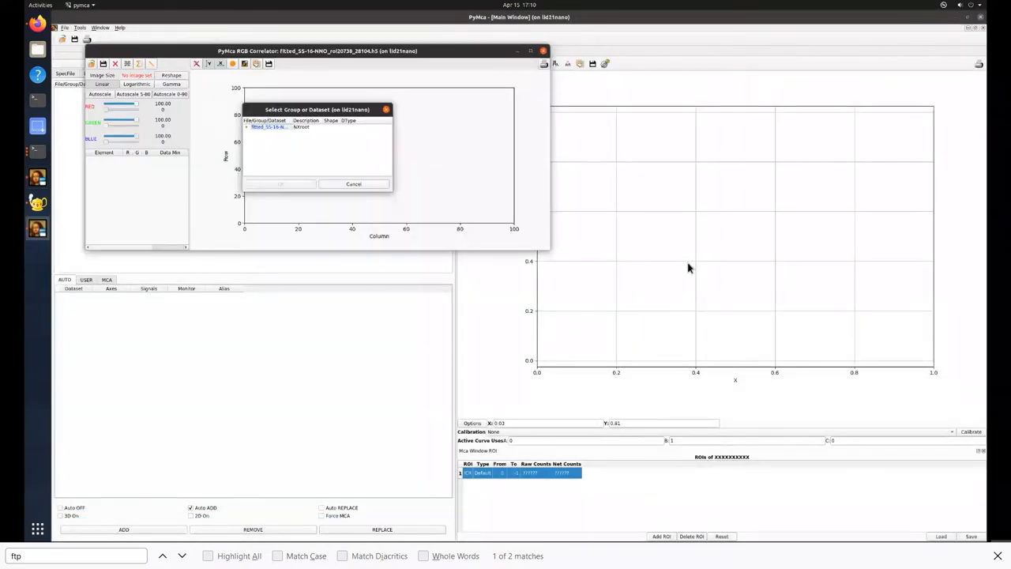
- Expand the entry, fit results and parameters groups and choose the fitted parameters dataset
left_click(246, 127)
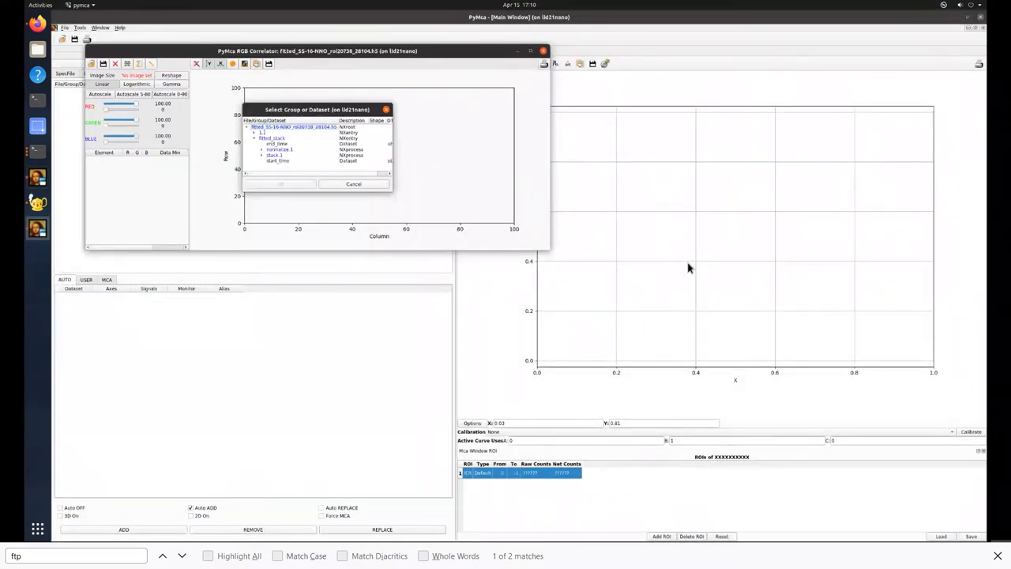
left_click(263, 149)
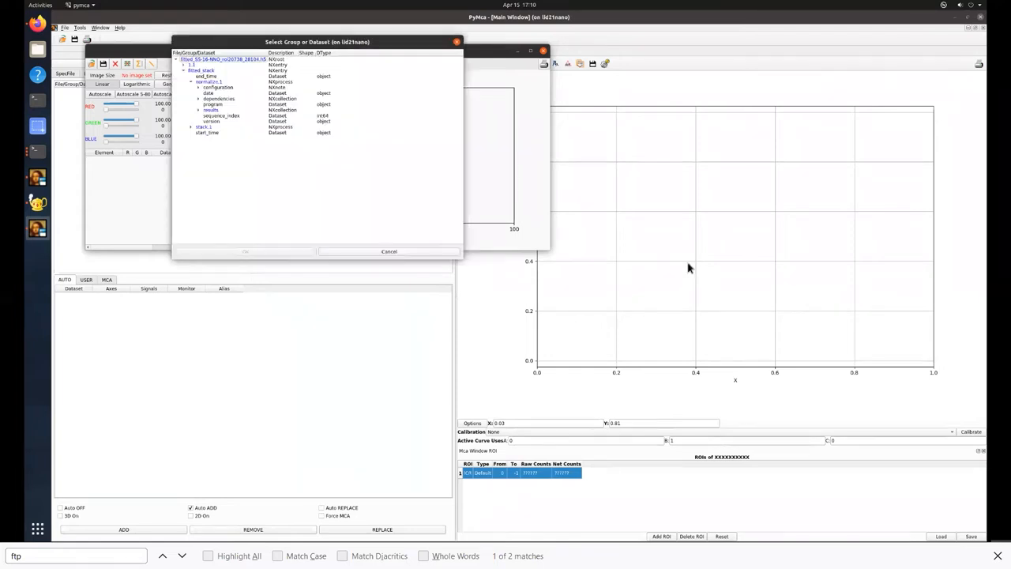
left_click(199, 110)
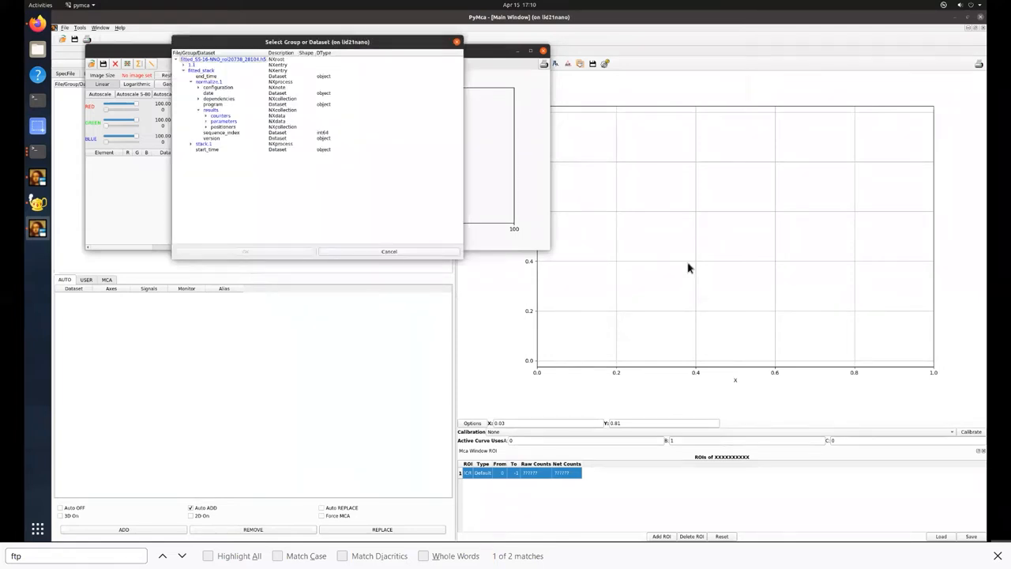
left_click(224, 120)
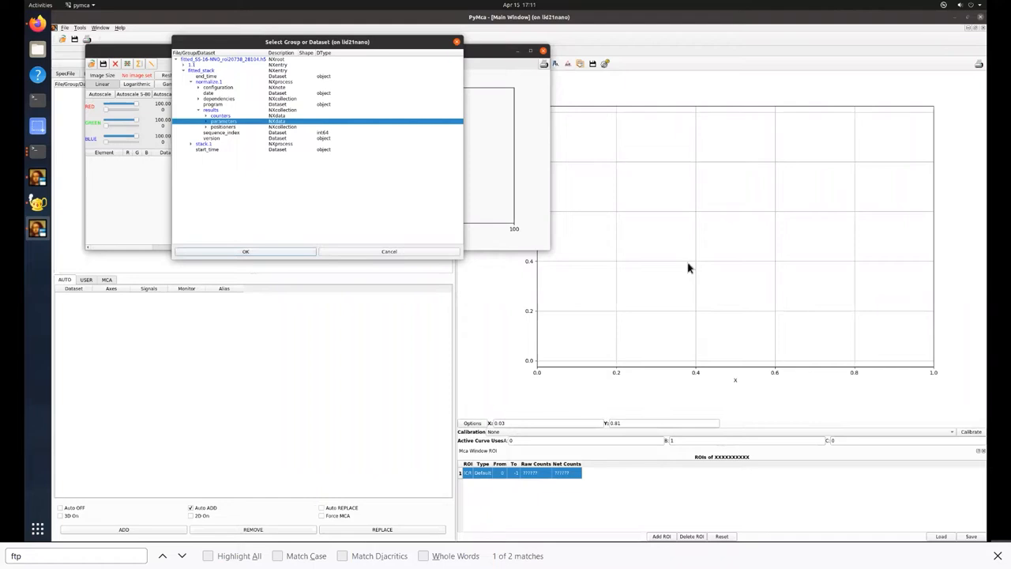
left_click(245, 251)
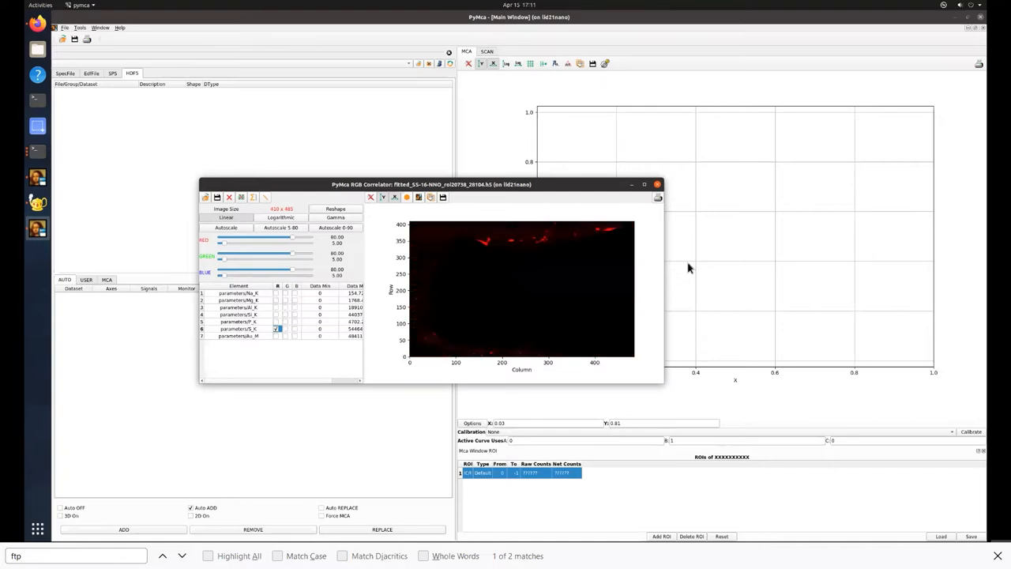
- Show three different fitted element maps in turn in the red channel
left_click(276, 338)
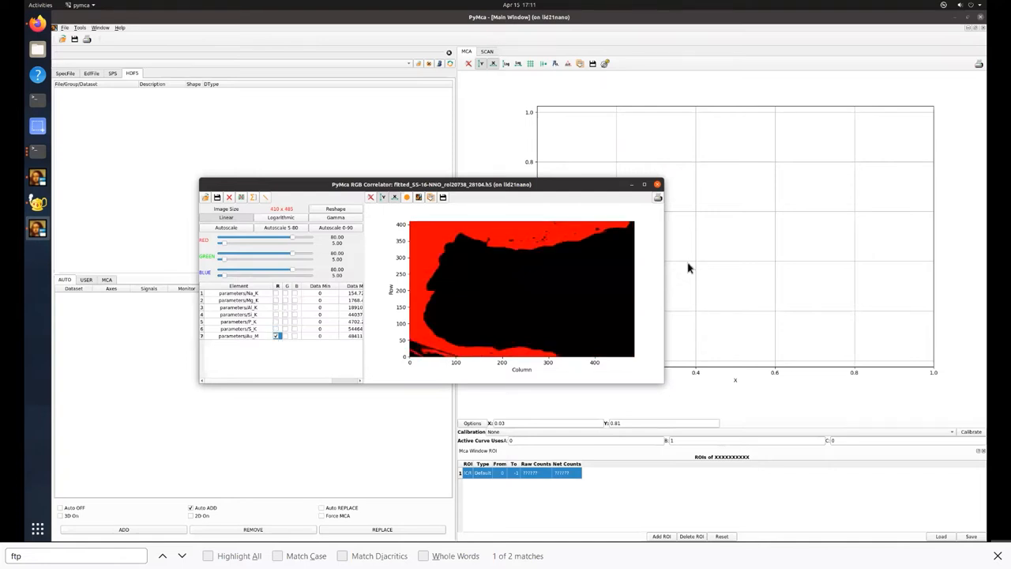
left_click(277, 300)
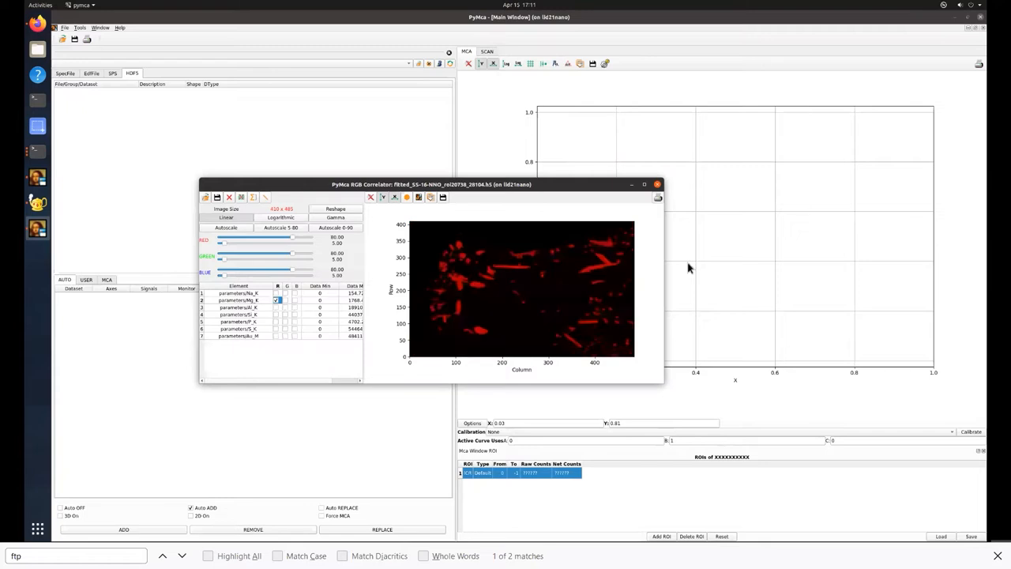
left_click(287, 306)
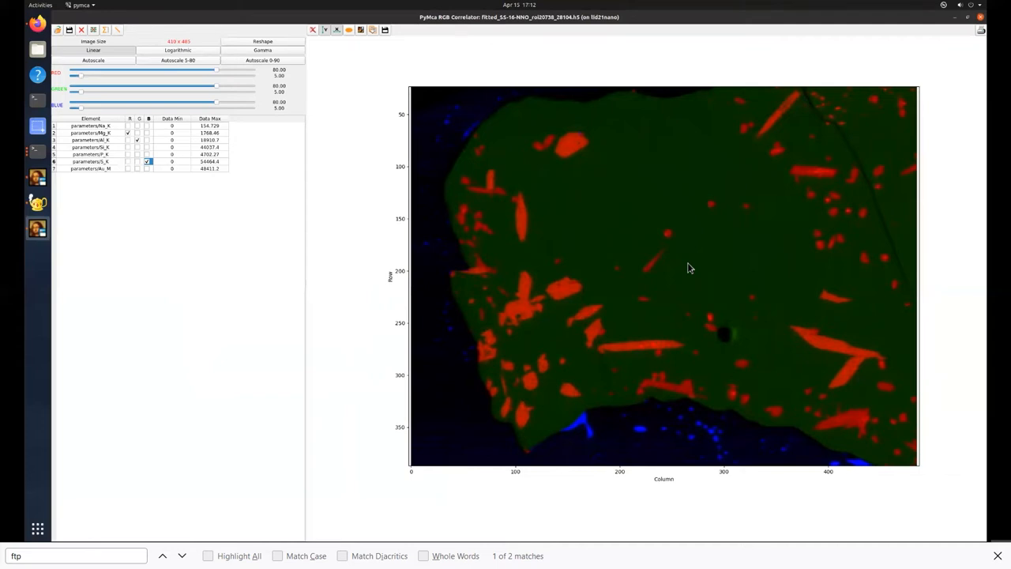
- Change the blue-channel element so it brightens the region around the grain, then reach the analysis tools list
left_click(180, 49)
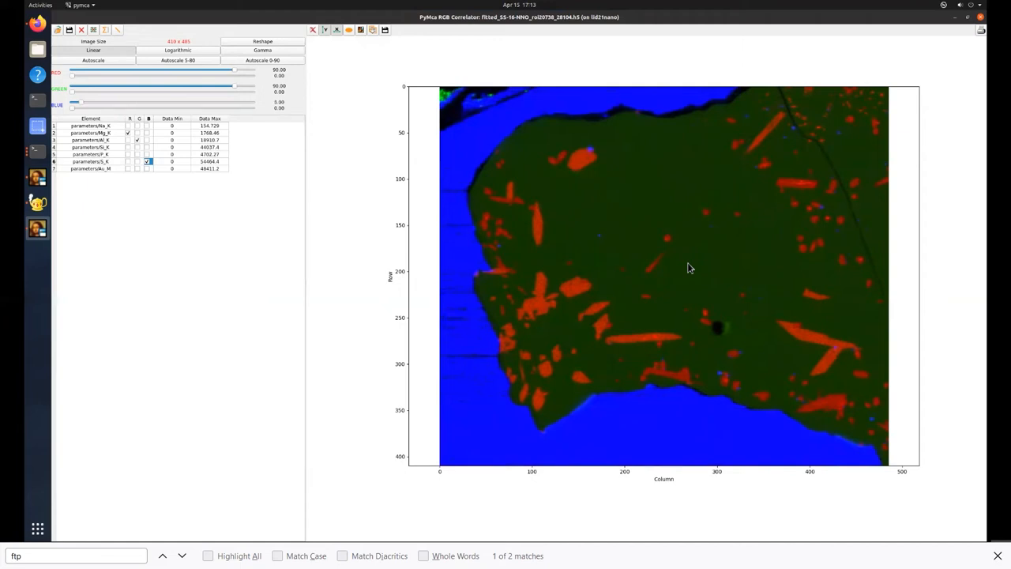
left_click(117, 30)
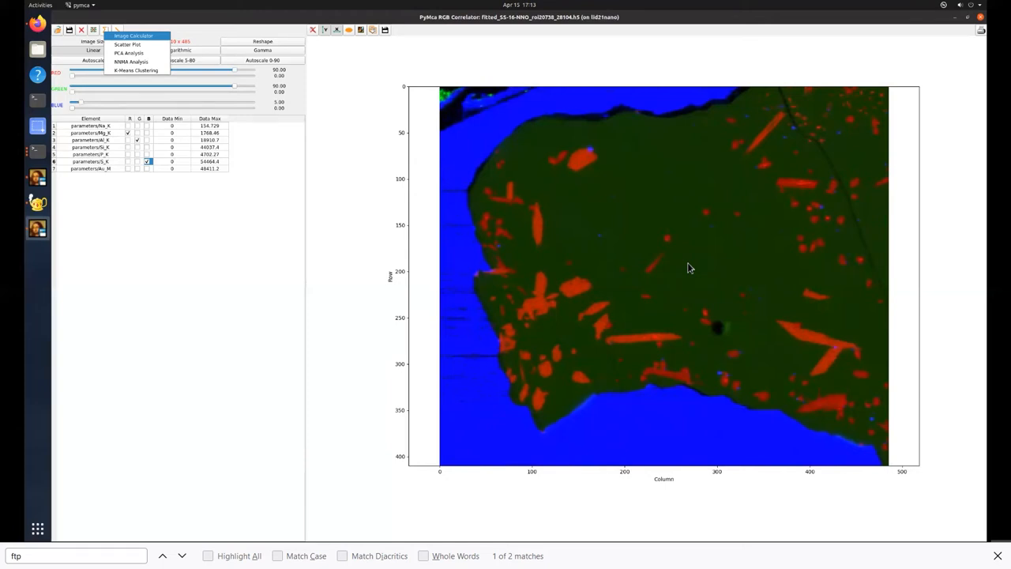
- Compute a new ratio map of two fitted parameters in the Image Calculator
left_click(137, 38)
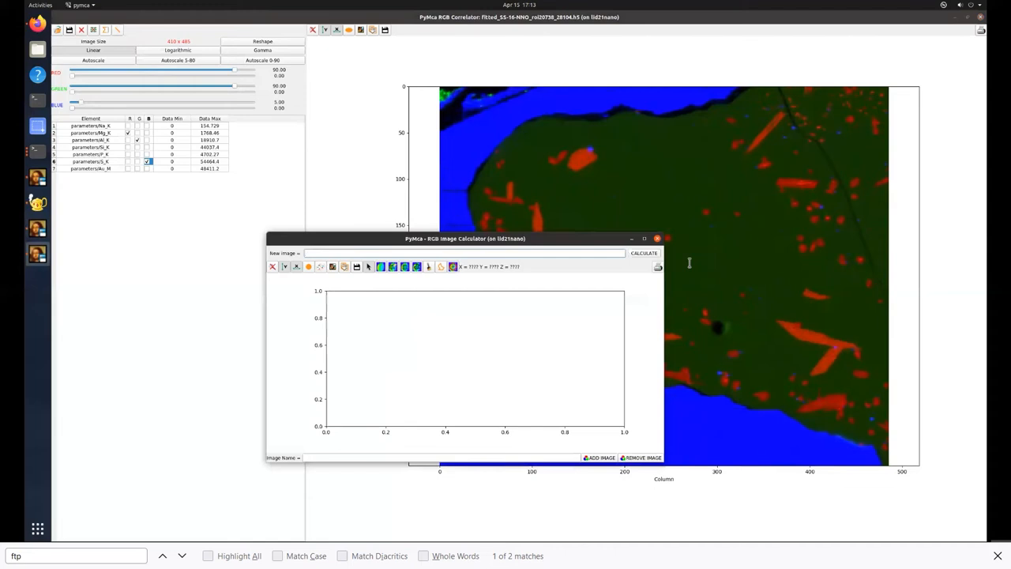
mouse_move(689, 269)
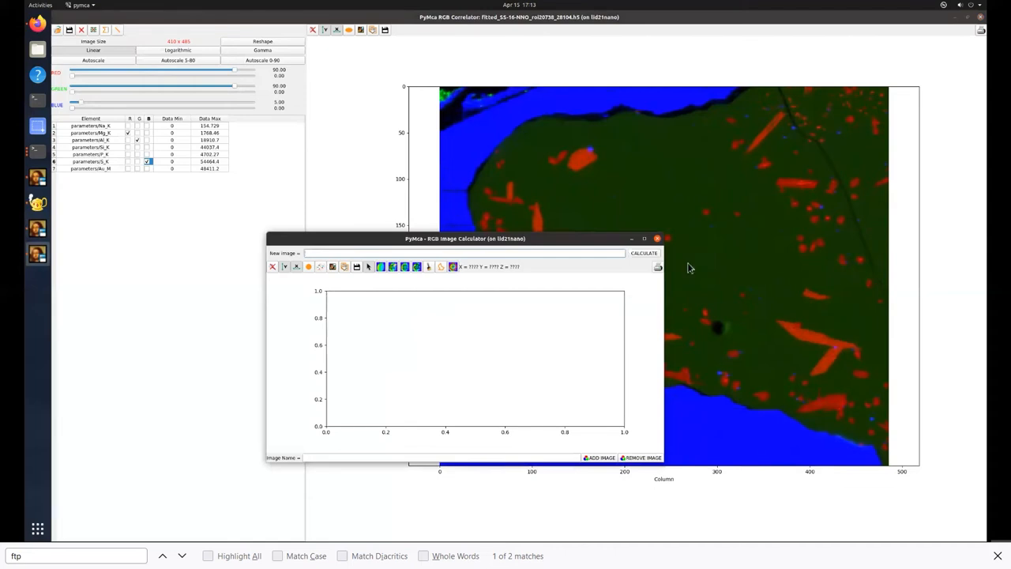
mouse_move(689, 262)
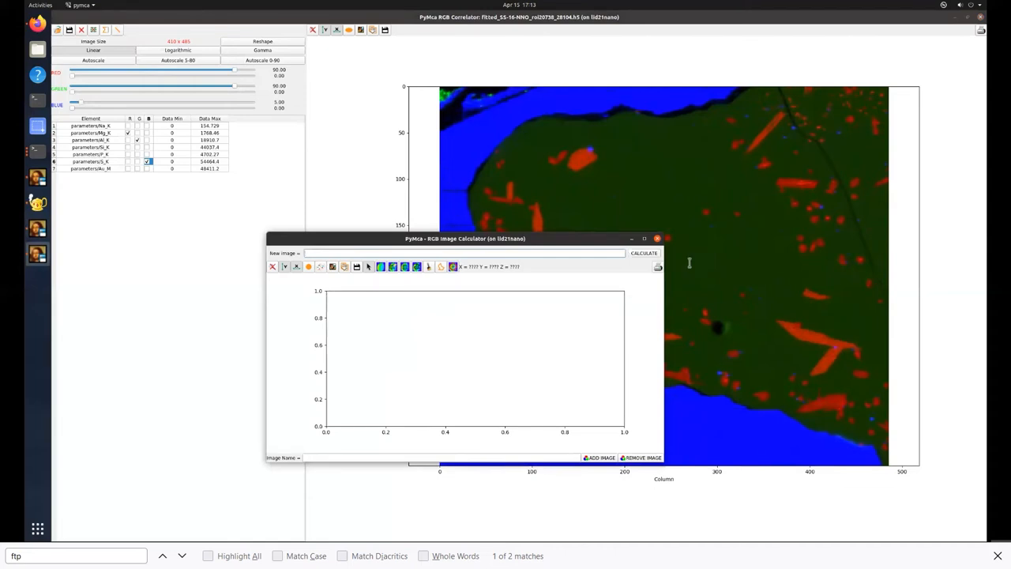
mouse_move(345, 265)
type("{6}/{3}")
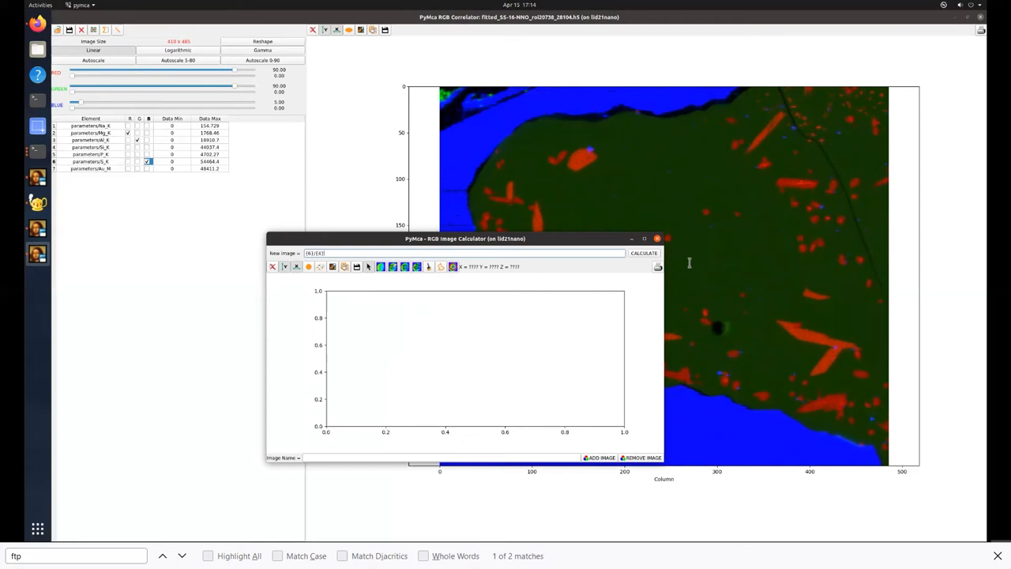
left_click(645, 253)
type("S_to_Si")
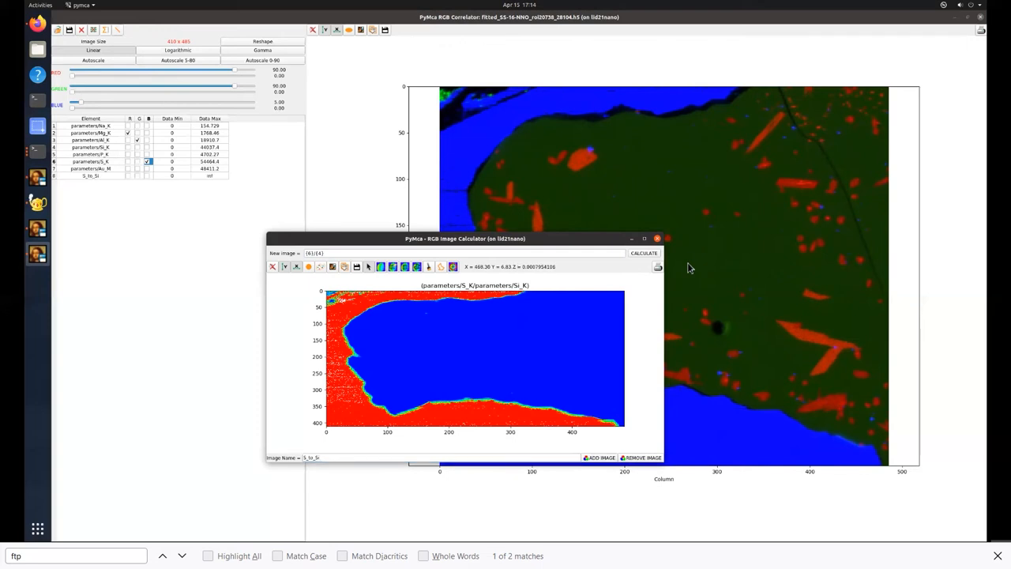
- Dismiss the calculator and select the new ratio-map row in the element table
left_click(658, 237)
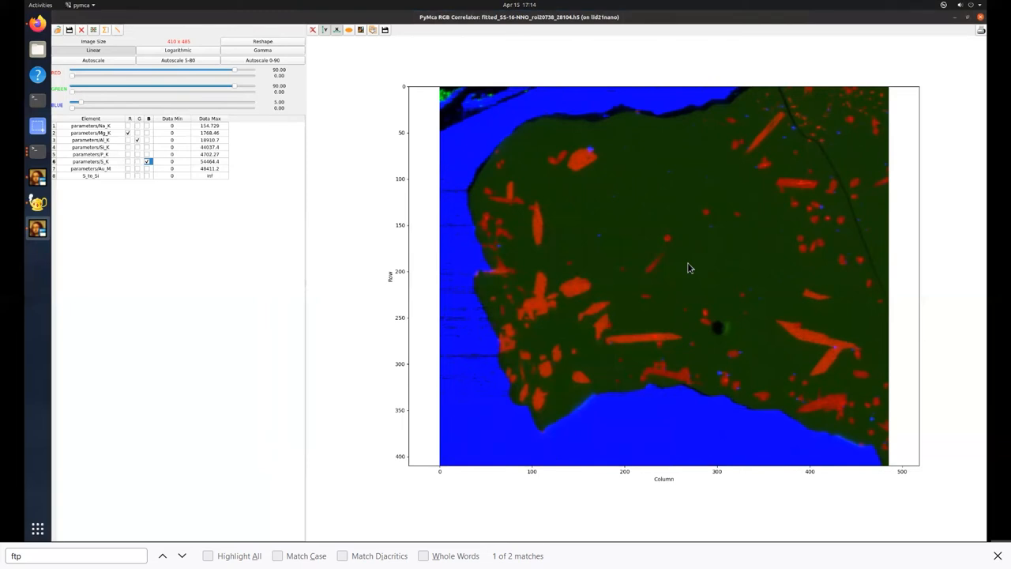
left_click(65, 30)
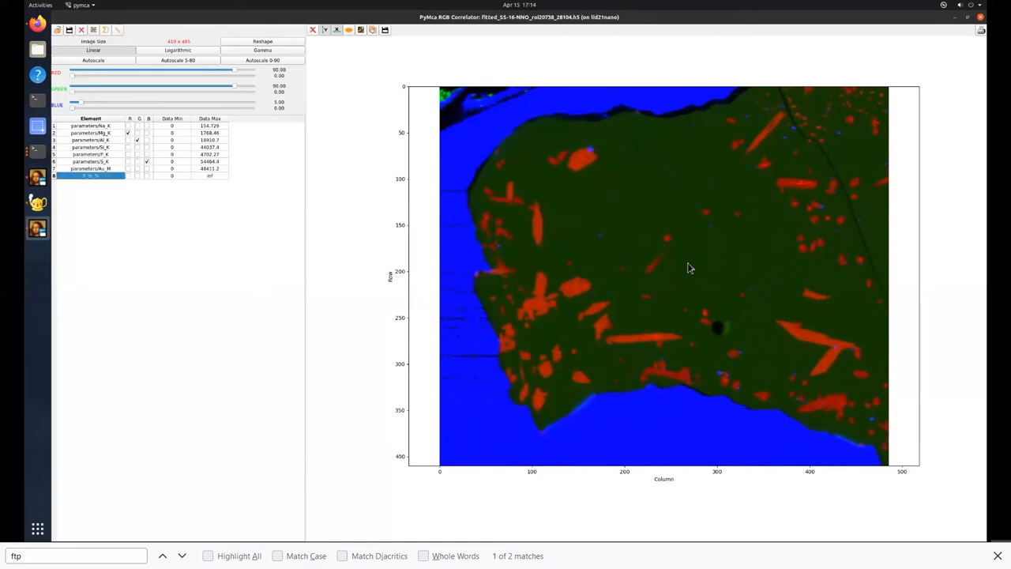
left_click(68, 32)
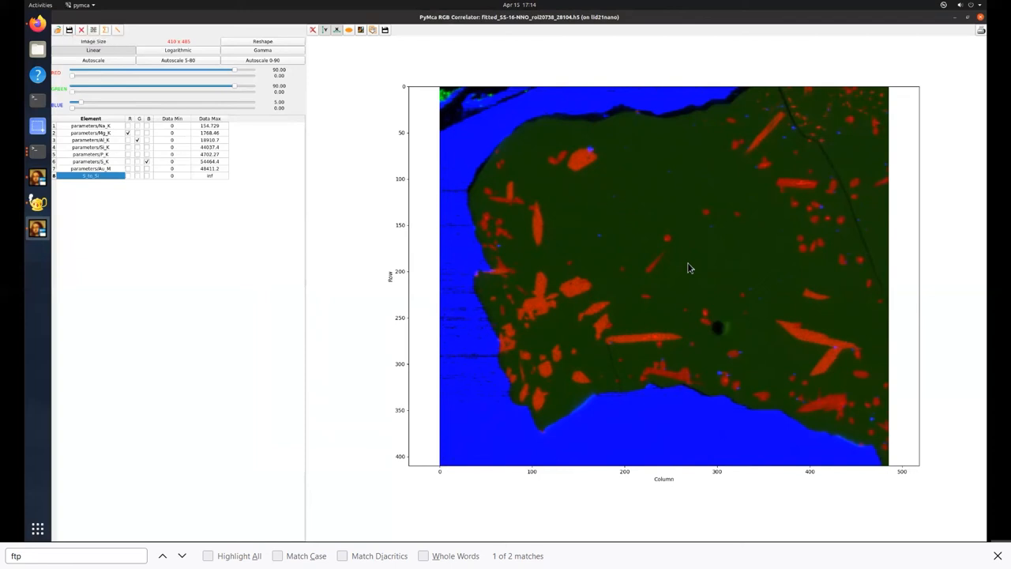
- Show a scatter plot of Mg against another element map, then switch the plotted element
left_click(112, 30)
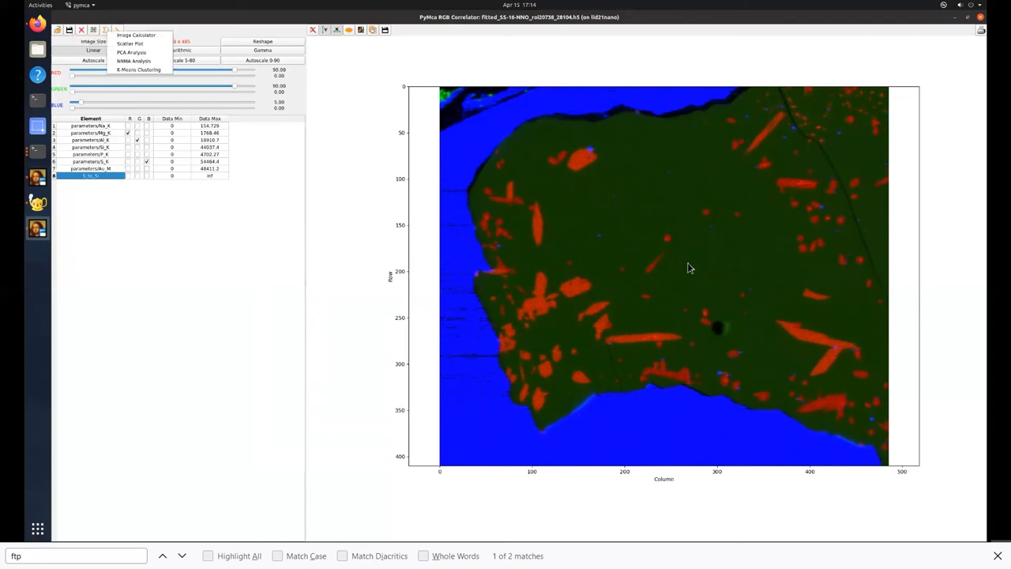
mouse_move(133, 44)
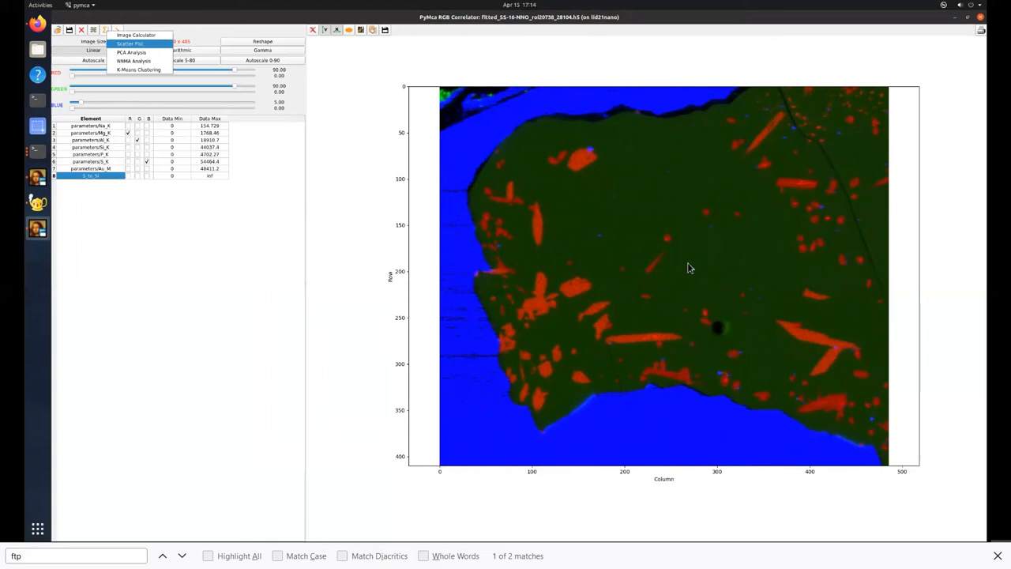
left_click(123, 41)
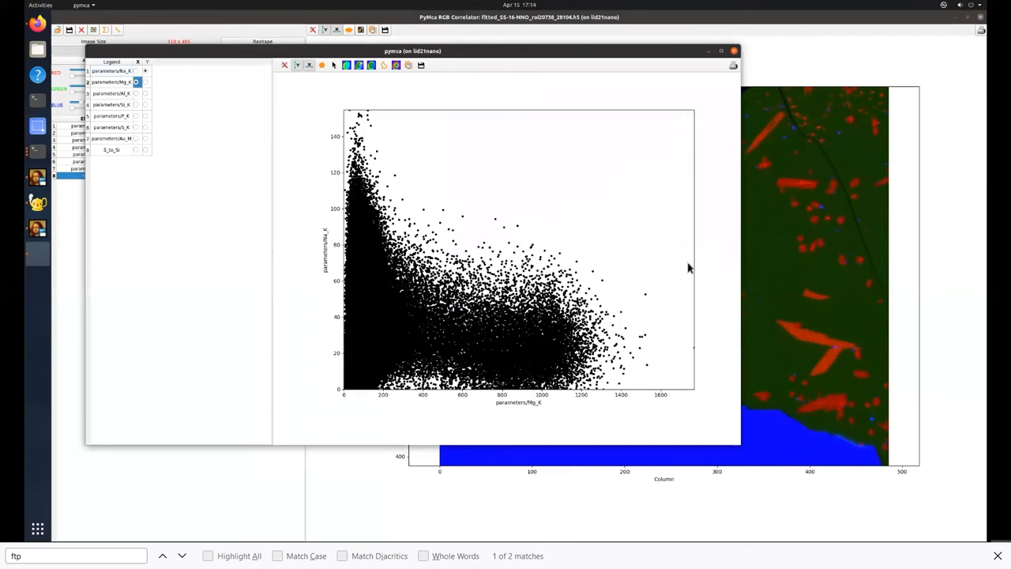
left_click(145, 126)
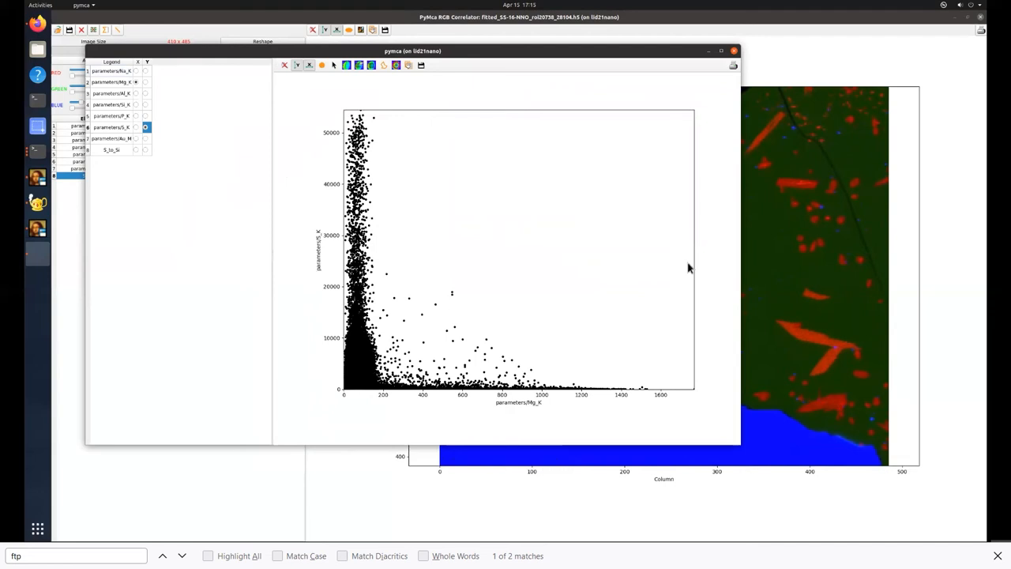
left_click(146, 93)
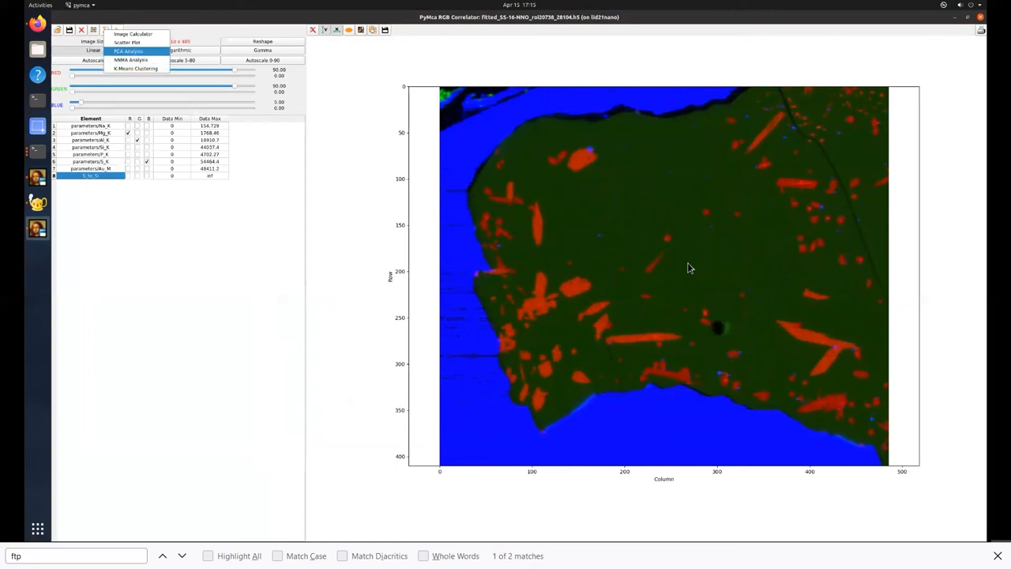
mouse_move(134, 60)
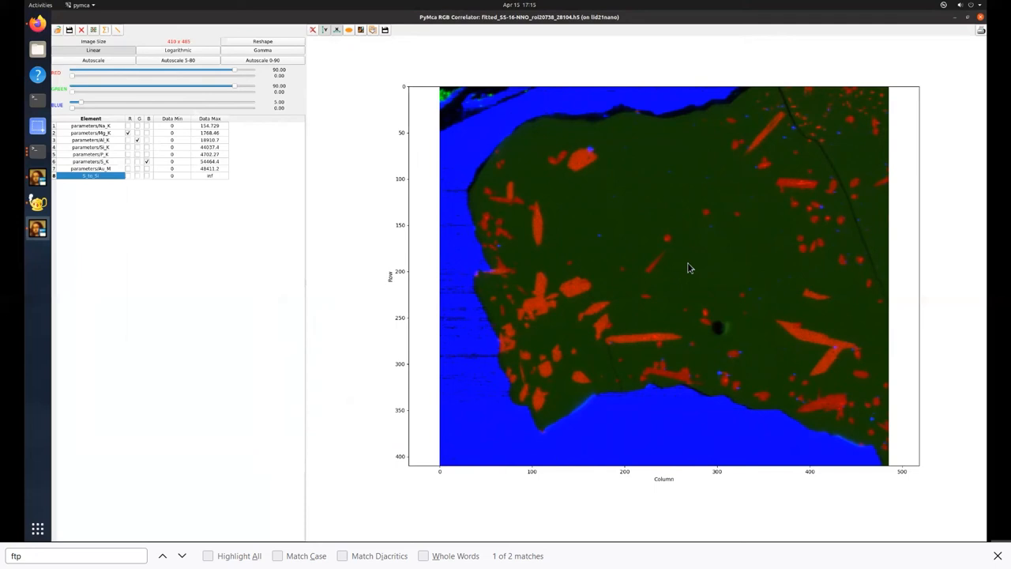
- Show the save/render options for the RGB overlay from the image toolbar
left_click(377, 28)
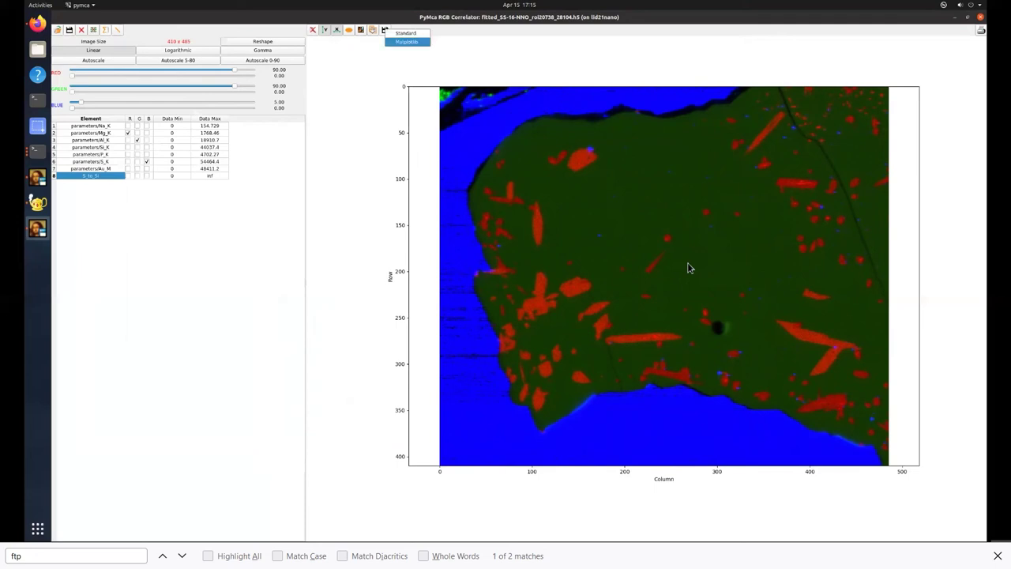
- Render the overlay in matplotlib titled 'red Mg, green Al, blue Si' with X and Y axes On
left_click(375, 25)
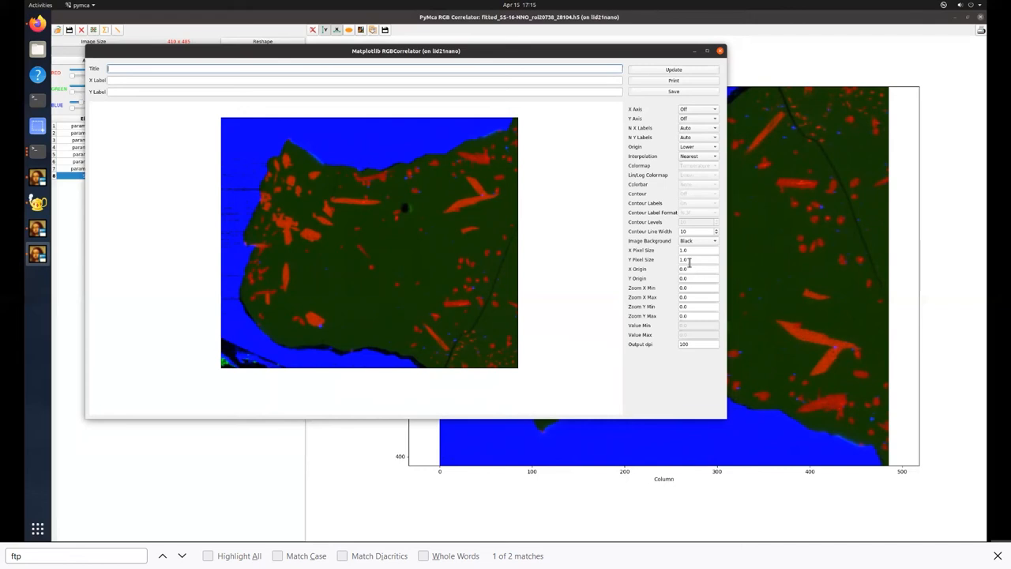
type("red-Mg, green Al")
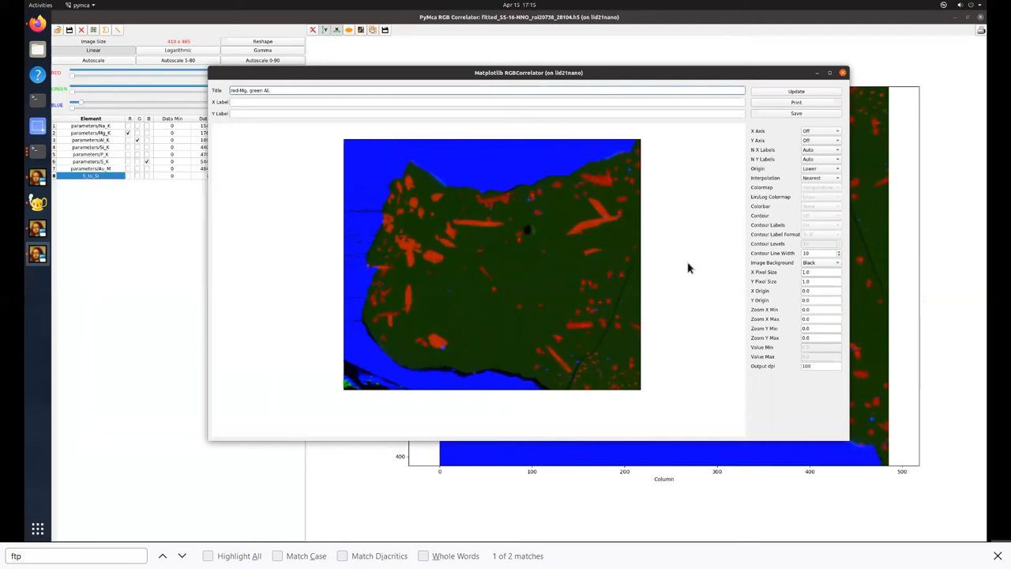
type(", blue Si")
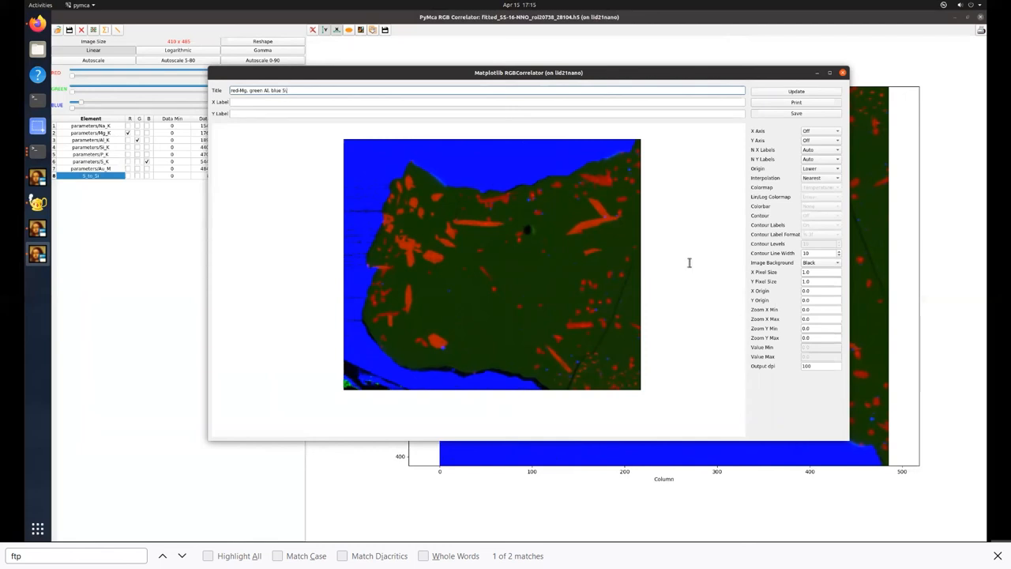
left_click(818, 139)
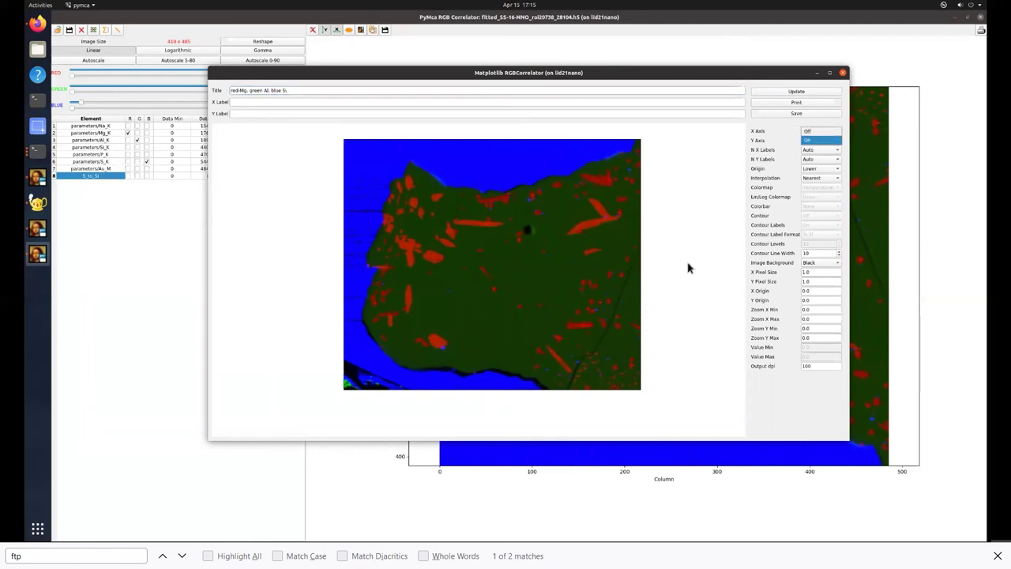
left_click(819, 129)
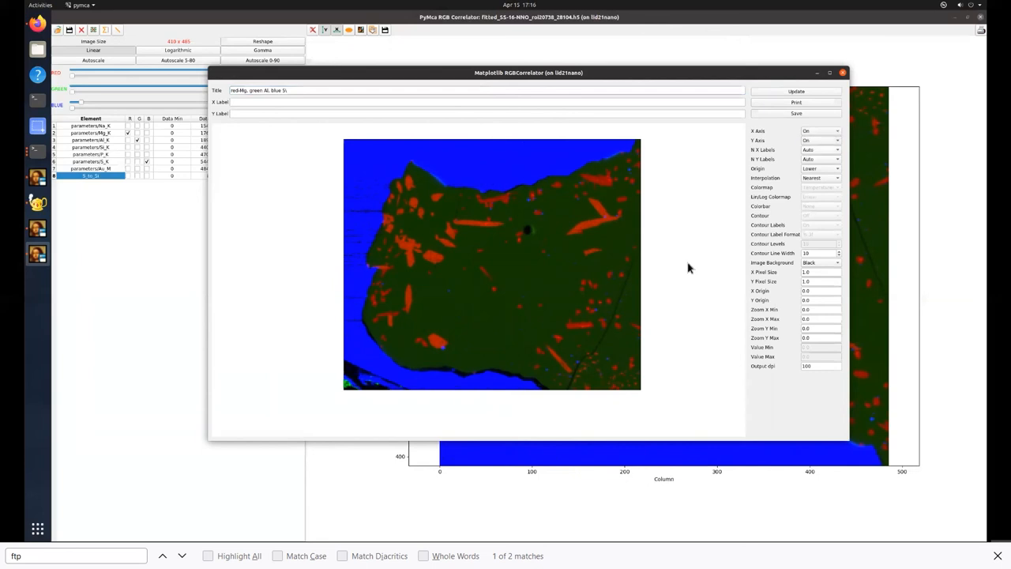
left_click(796, 91)
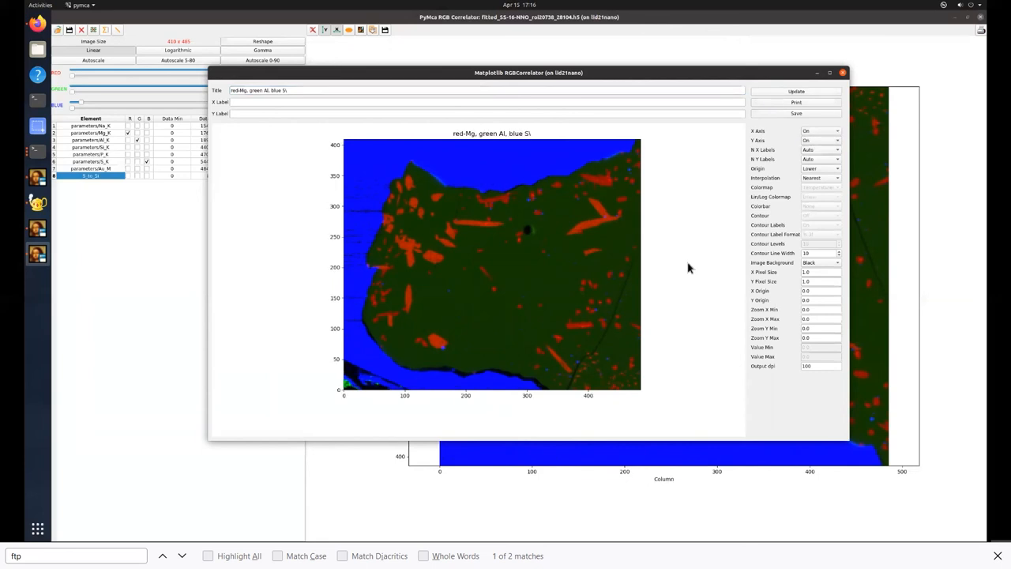
- Redraw with title and axes, pixel size 2, and both axes labelled 'distance (microns)'
left_click(821, 272)
type("2")
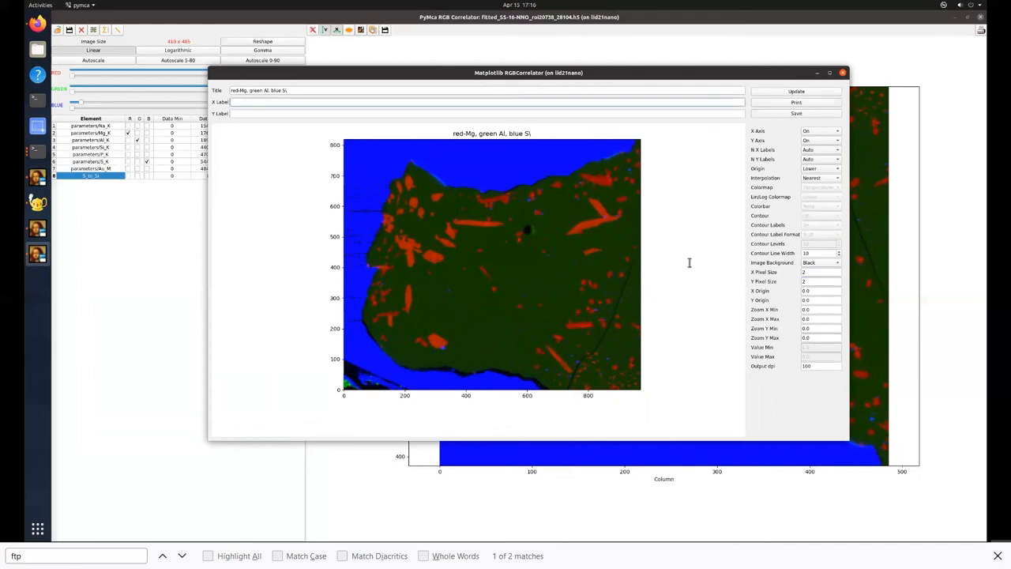
type("distance (microns")
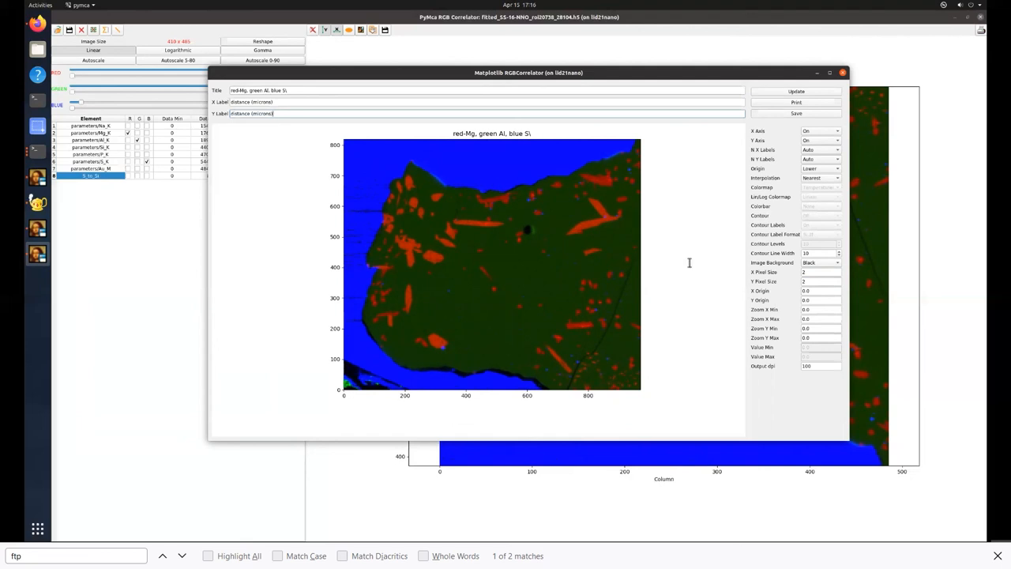
mouse_move(689, 267)
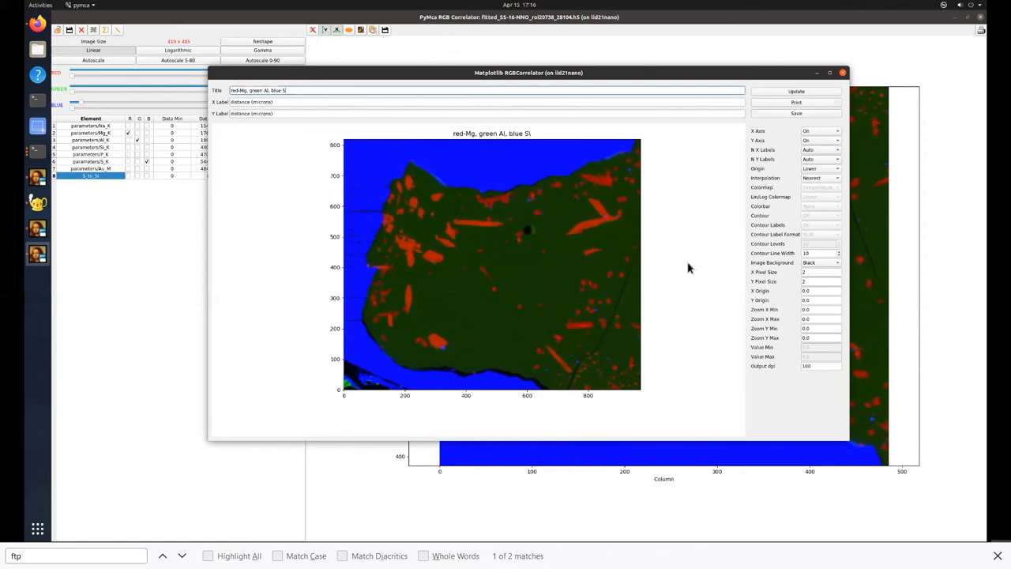
- Save the overlay figure as a PNG image and close the figure editor
left_click(796, 114)
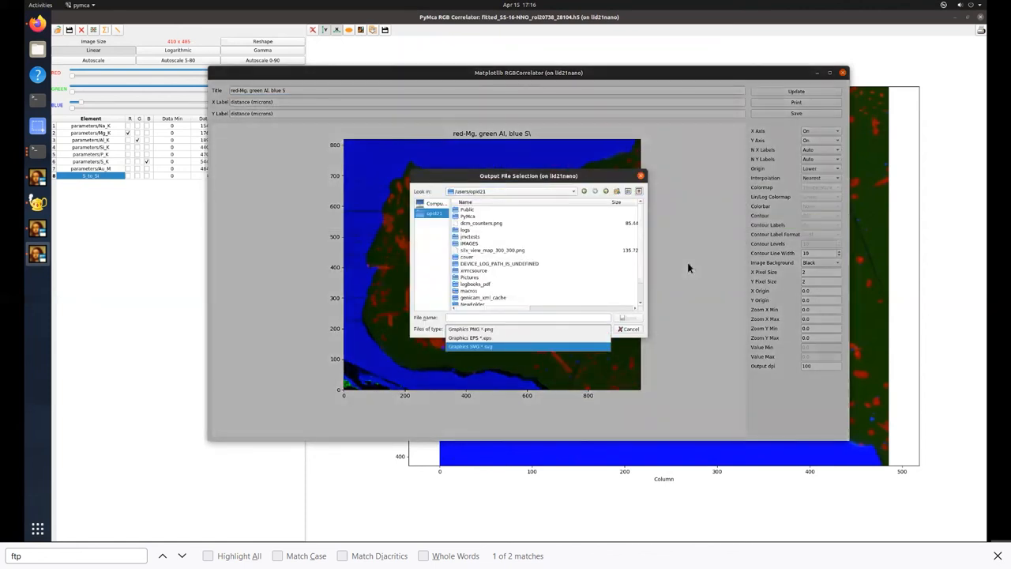
left_click(627, 328)
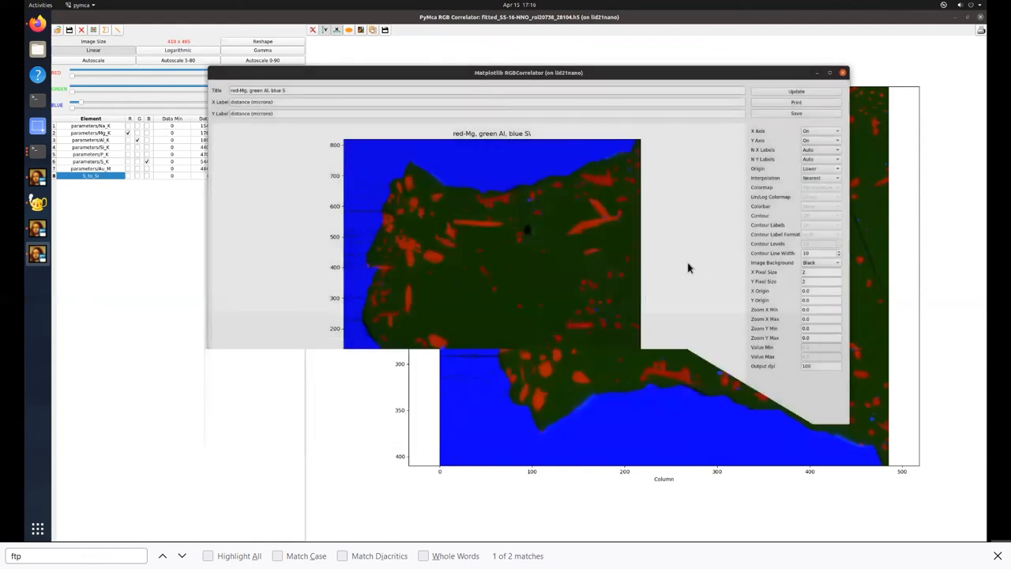
left_click(841, 69)
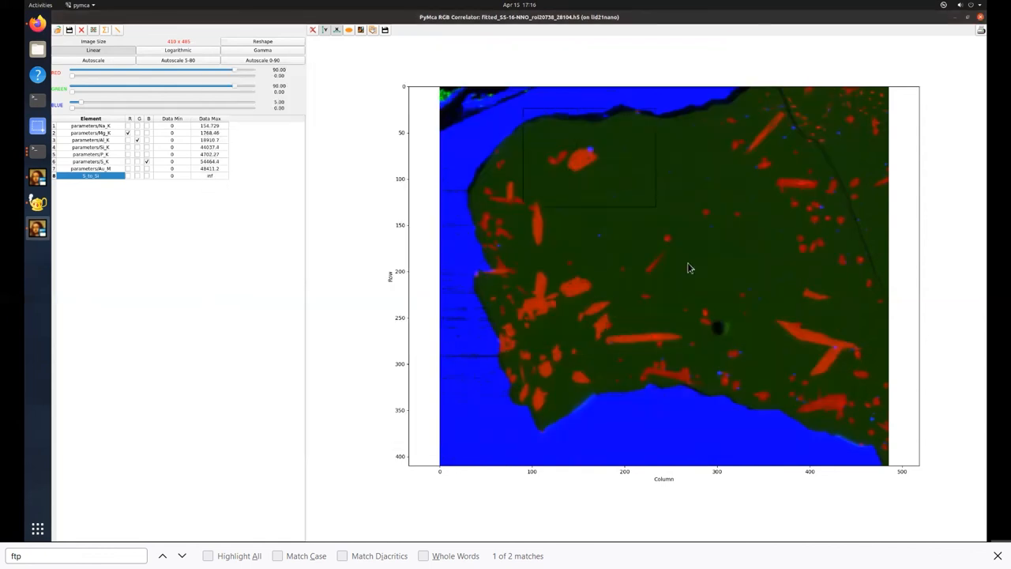